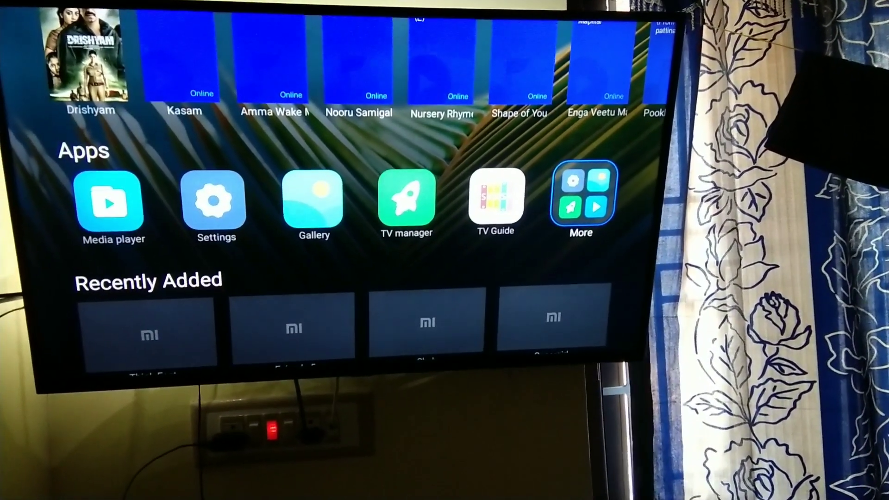
- Open My apps from the Apps row and highlight Wireless screen
left_click(581, 200)
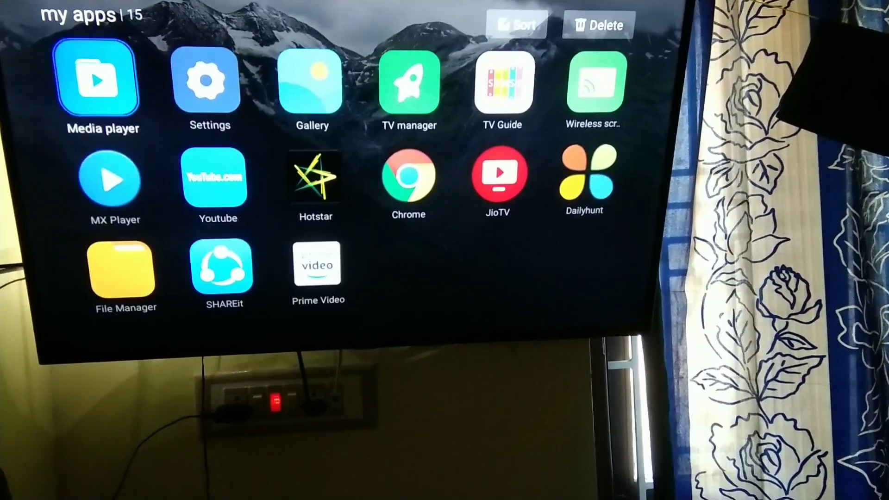
left_click(503, 82)
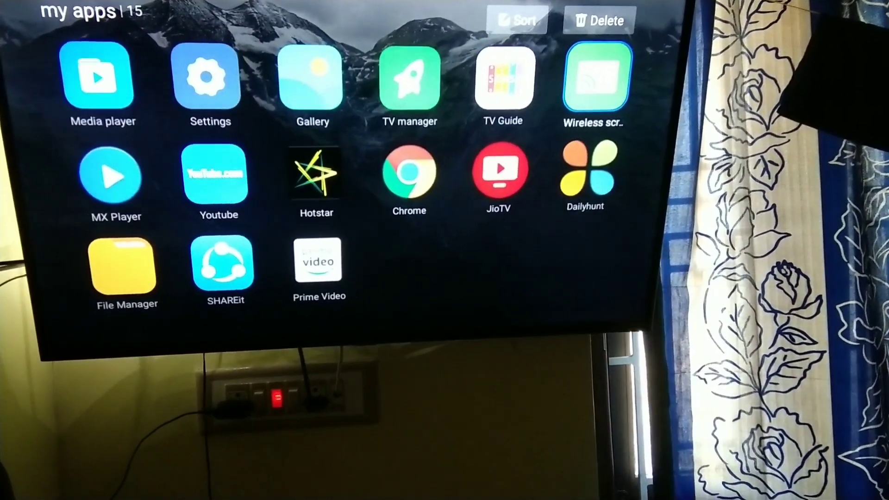
left_click(594, 78)
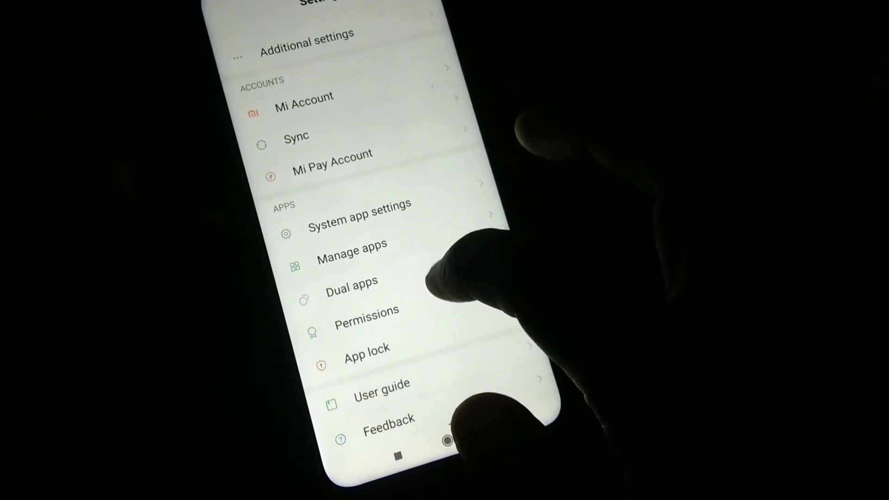
- Open the More network page below the Wi-Fi and Bluetooth entries
scroll("down", 3)
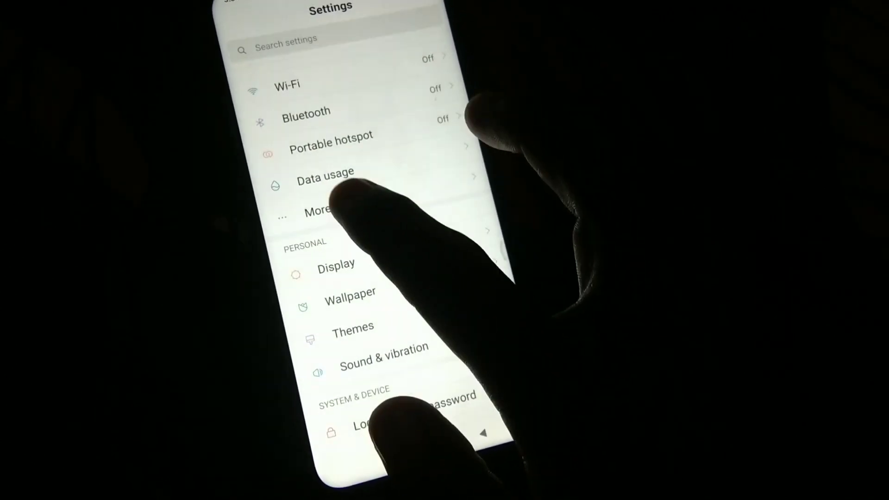
left_click(321, 211)
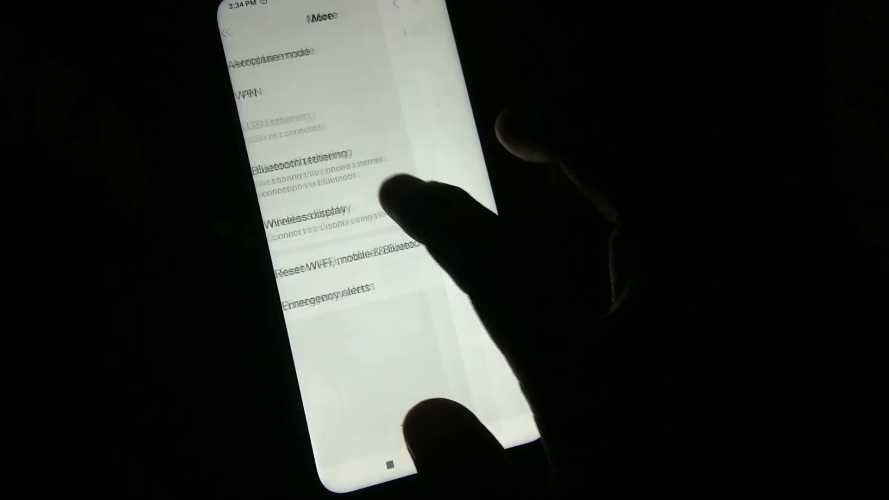
- Open Wireless display in the More network settings
left_click(311, 218)
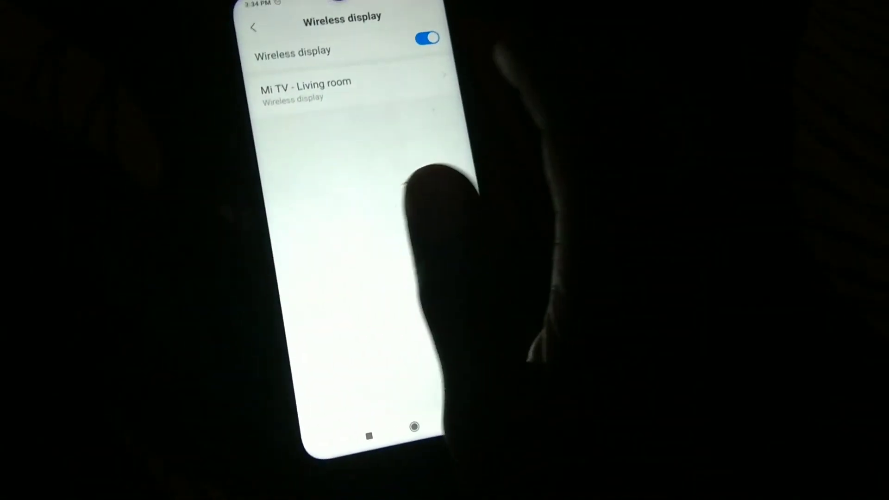
left_click(305, 88)
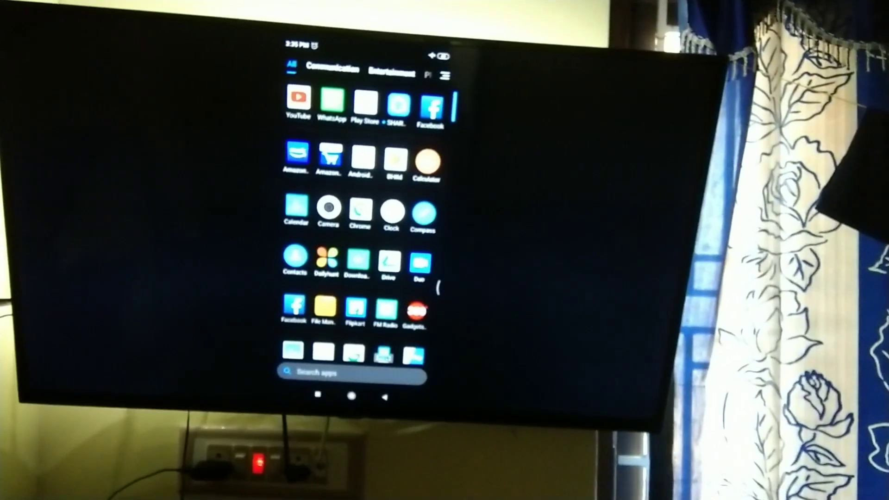
- Scroll down the mirrored phone app drawer on the TV
scroll("down", 3)
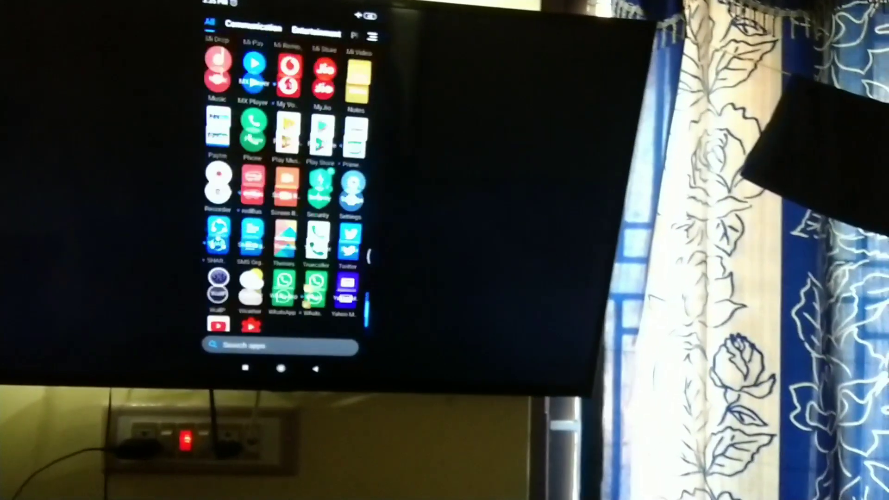